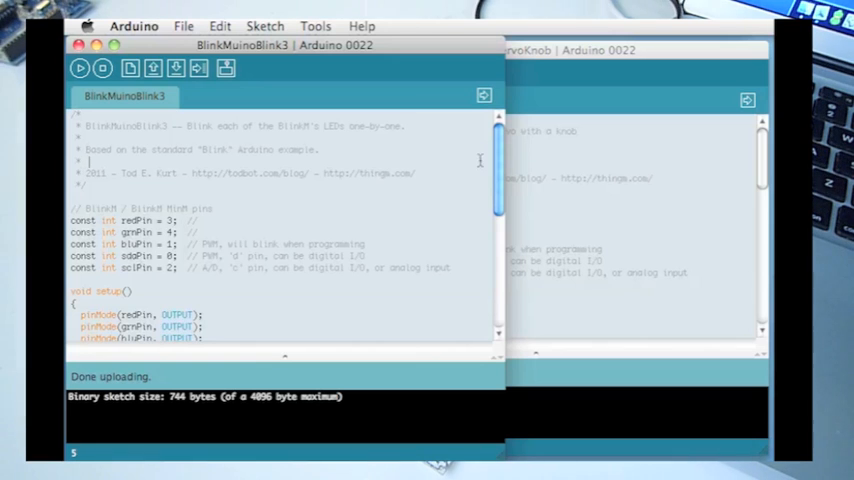
mouse_move(500, 168)
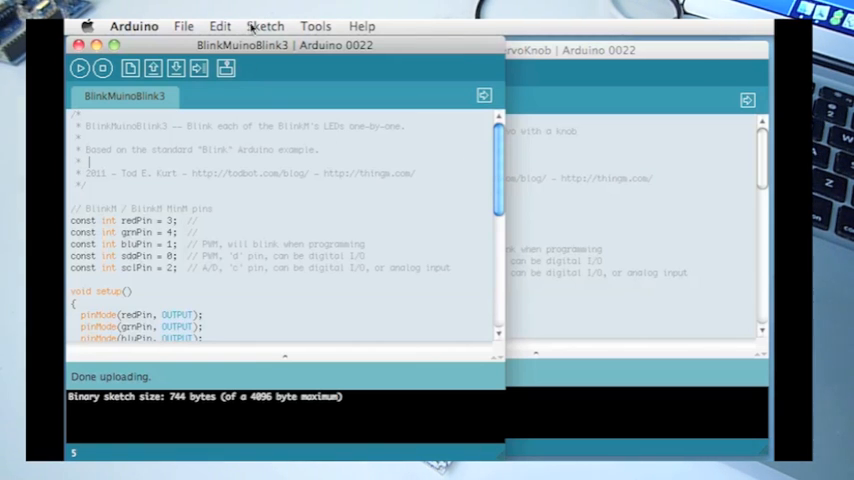
- Check the target board, then scroll to the Blink3 loop() cycling red, green and blue pins
click(316, 26)
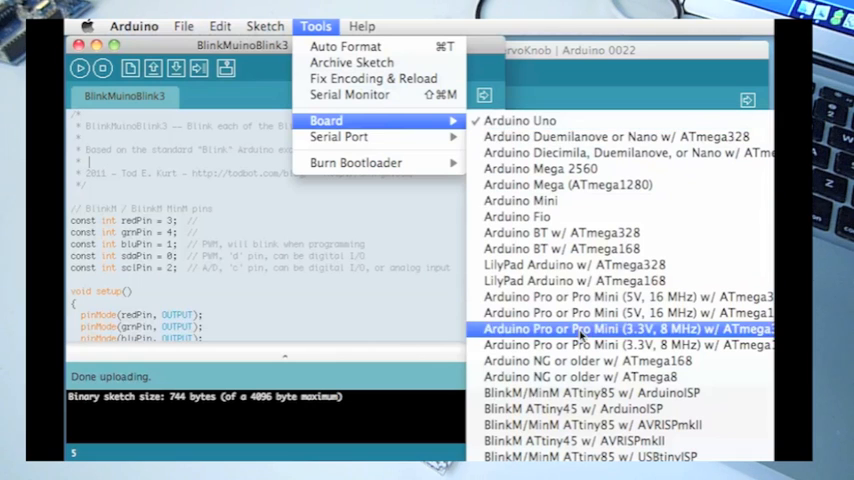
mouse_move(620, 440)
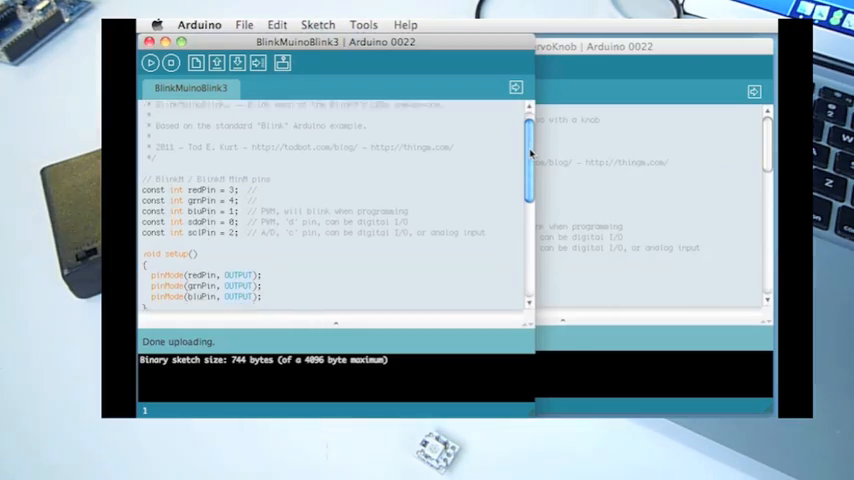
scroll(down, 3)
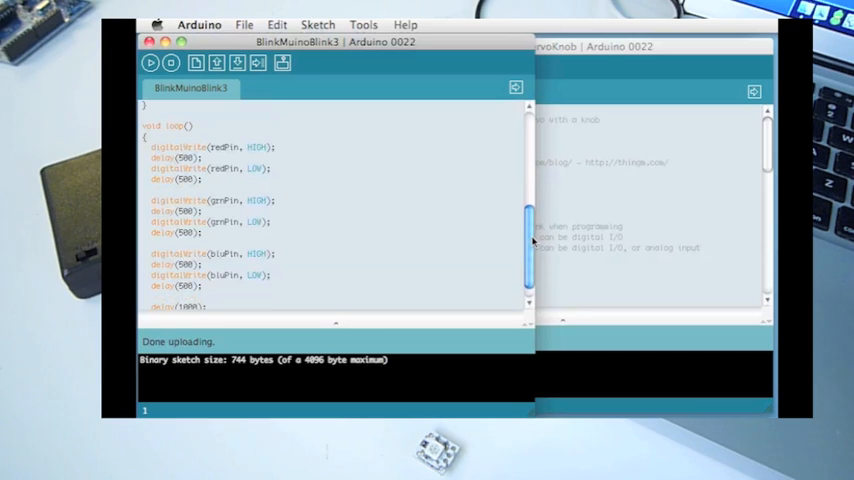
mouse_move(488, 240)
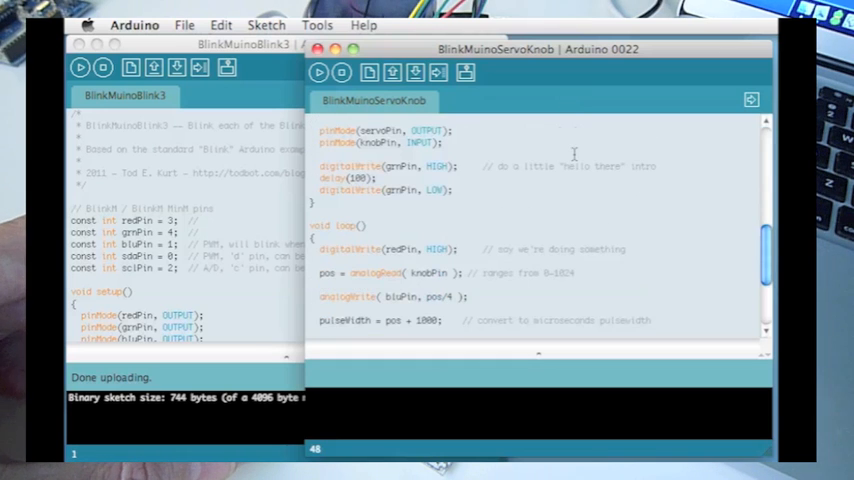
scroll(down, 3)
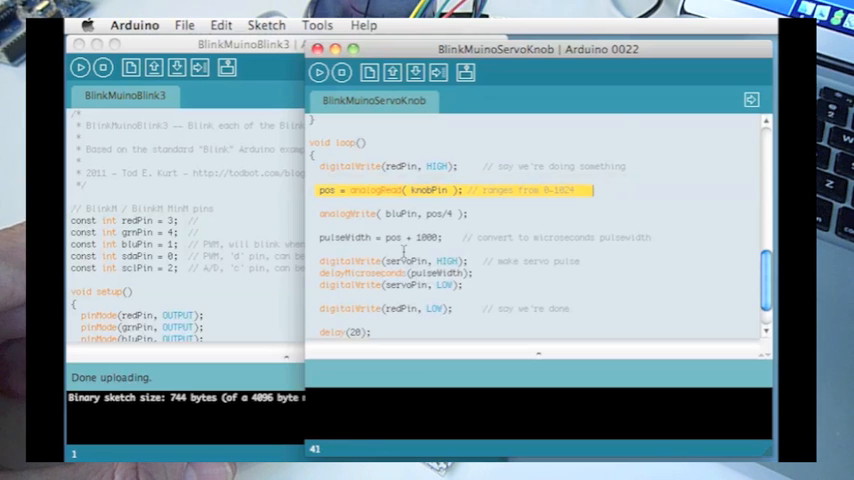
scroll(down, 3)
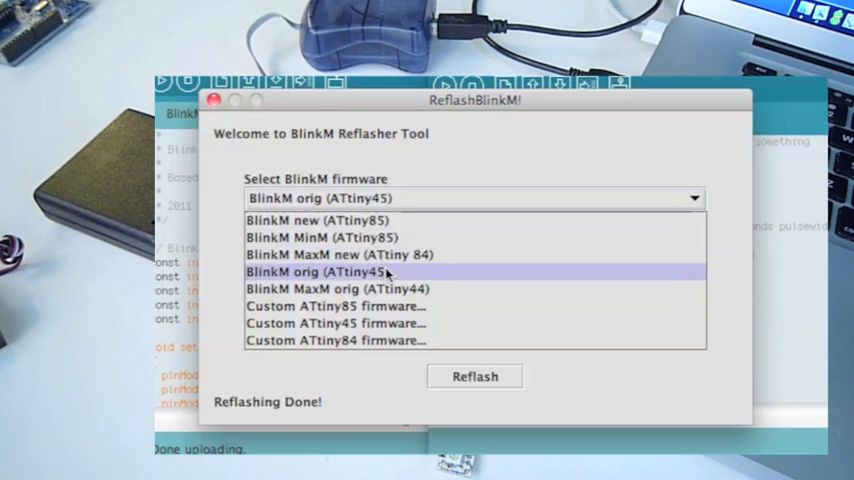
- Reflash the BlinkM with 'BlinkM orig (ATtiny45)' firmware over the AVR-ISP mkII programmer
click(320, 272)
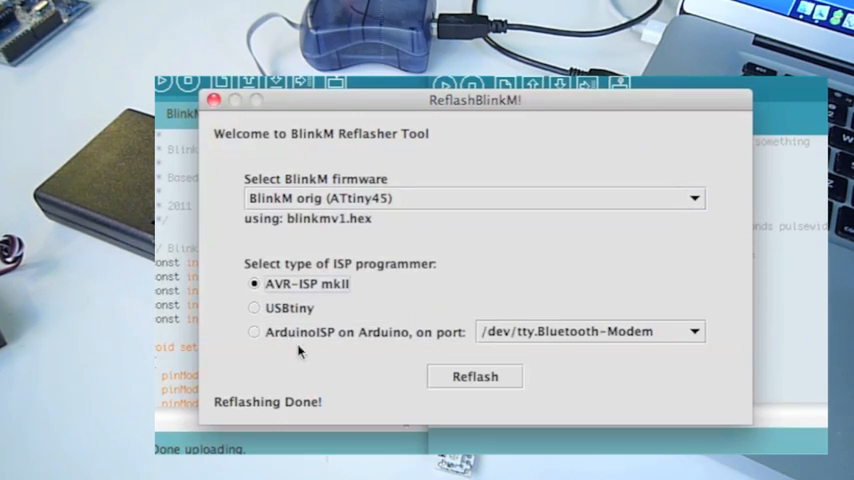
click(474, 376)
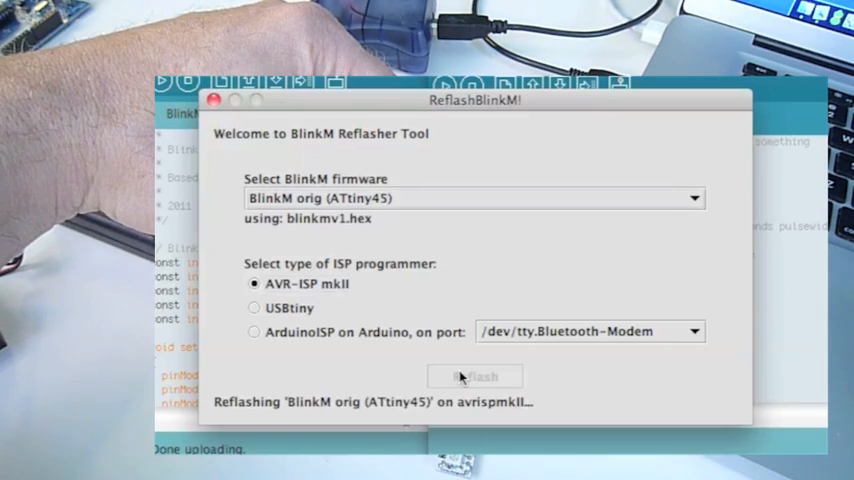